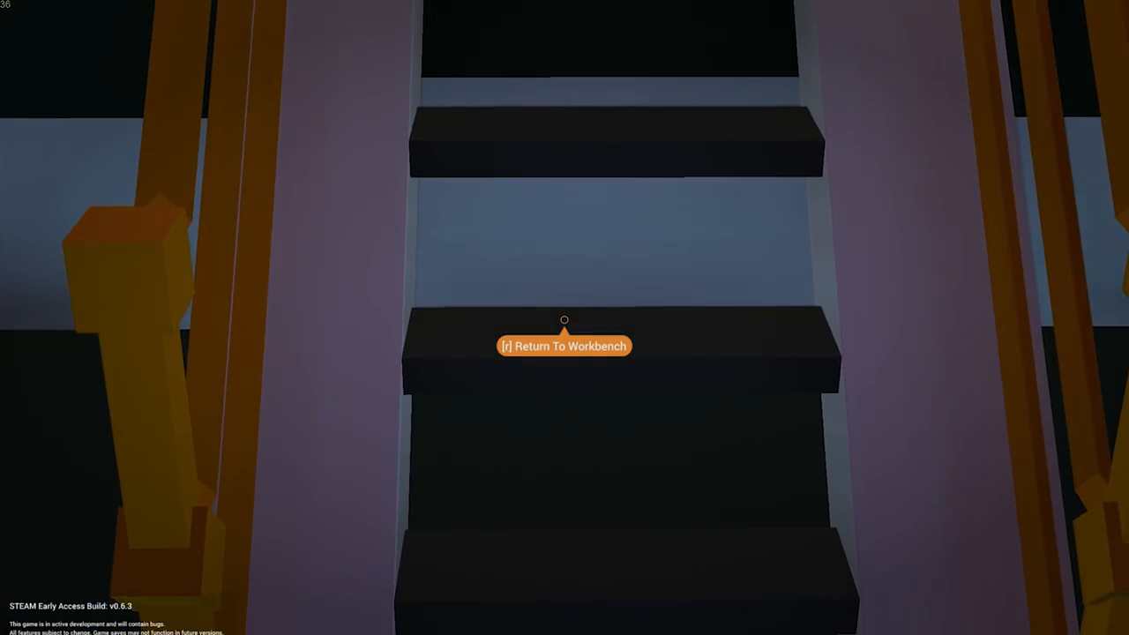
# Step: Pause the game so the menu shows world seed 16734 and the audio levels
pyautogui.press('r')
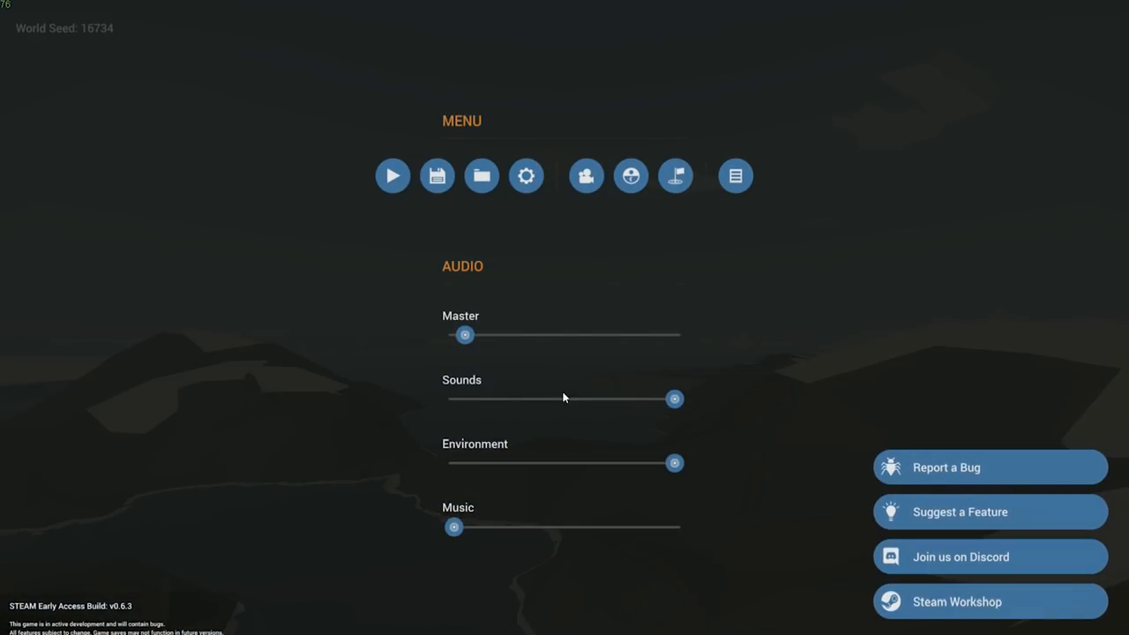
# Step: Browse the Shadow Quality and Light Volume Quality choices in graphics settings, keeping Ultra and High
pyautogui.click(525, 175)
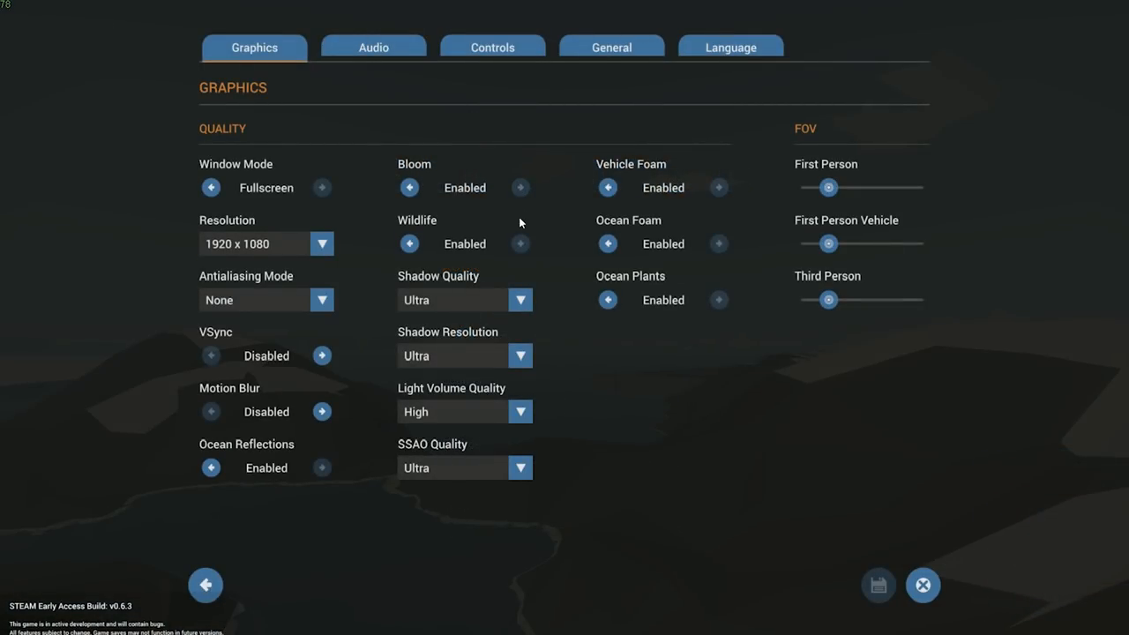
pyautogui.click(519, 300)
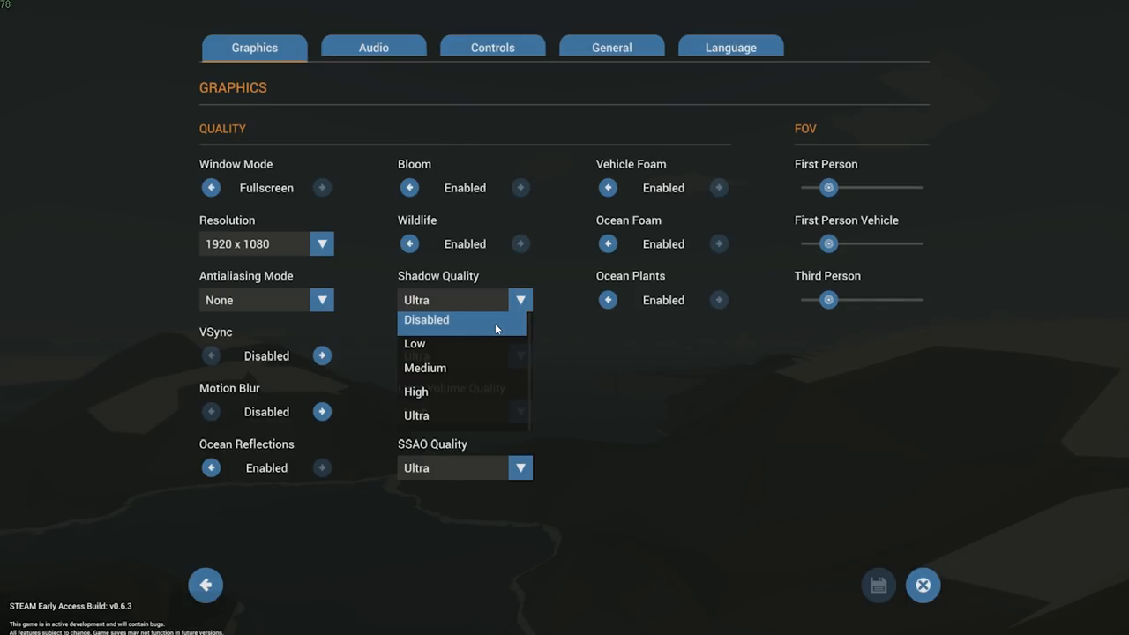
pyautogui.moveTo(395, 323)
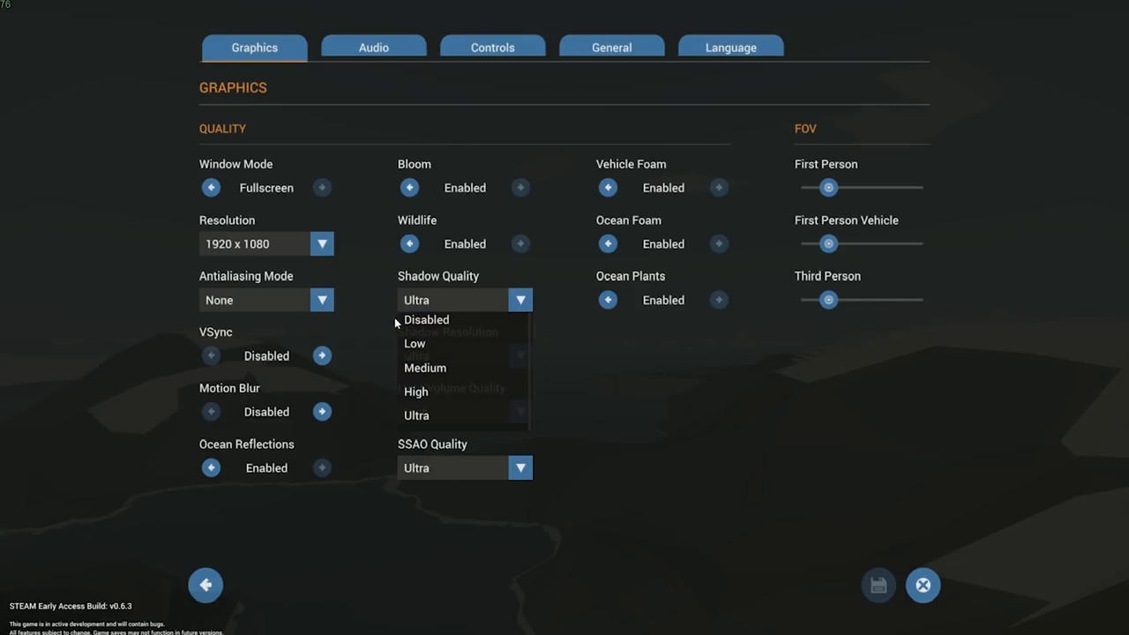
pyautogui.moveTo(541, 331)
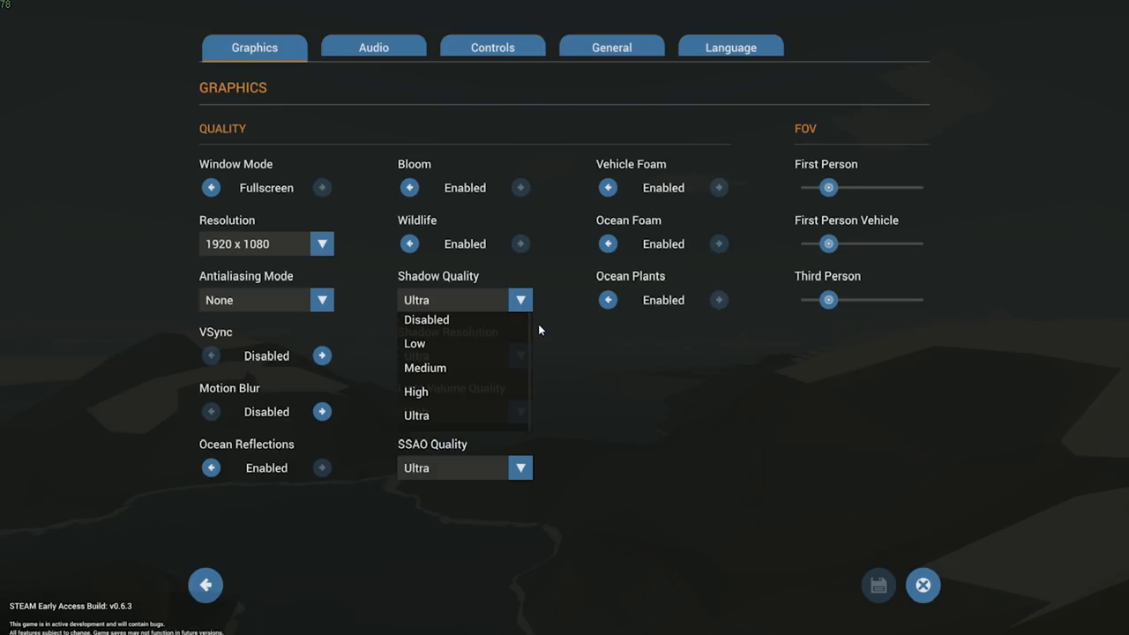
pyautogui.click(415, 415)
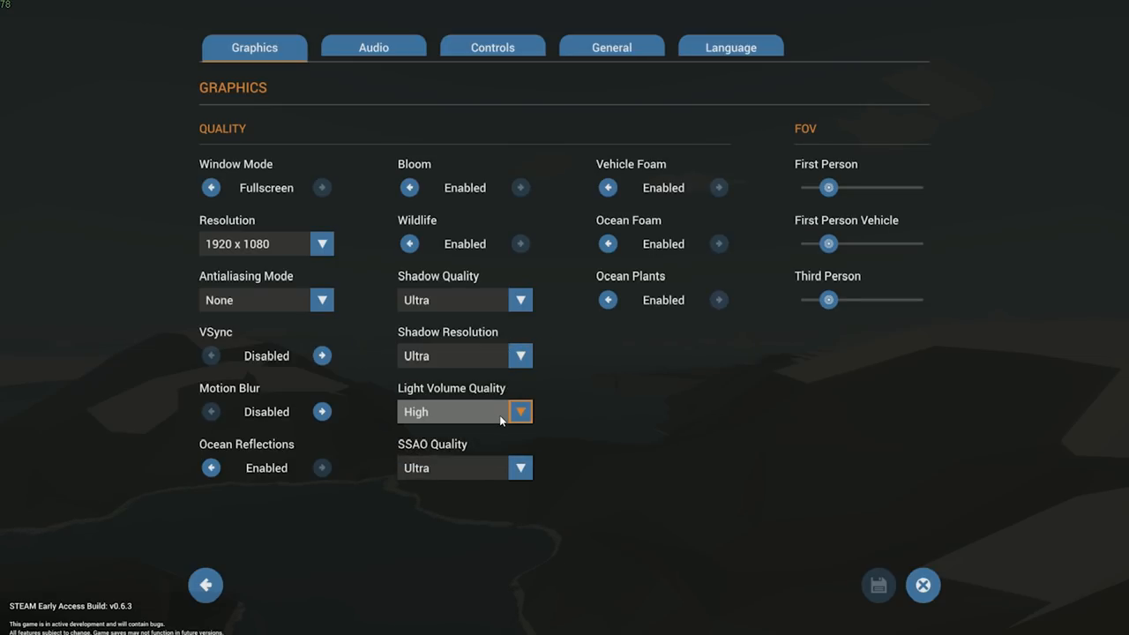
pyautogui.moveTo(531, 387)
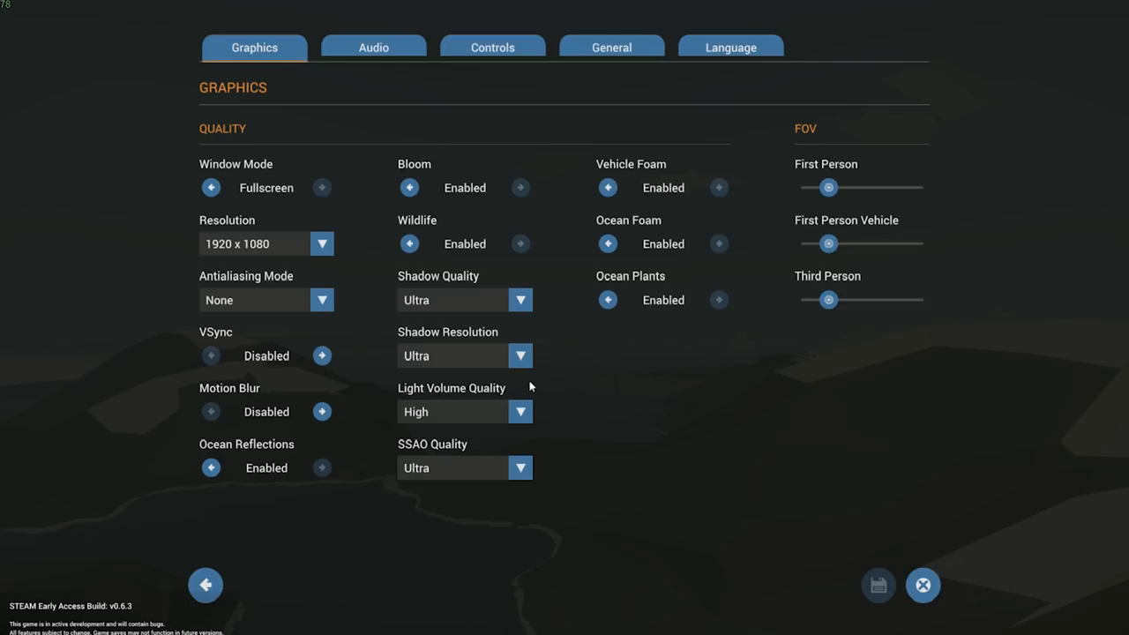
pyautogui.click(520, 411)
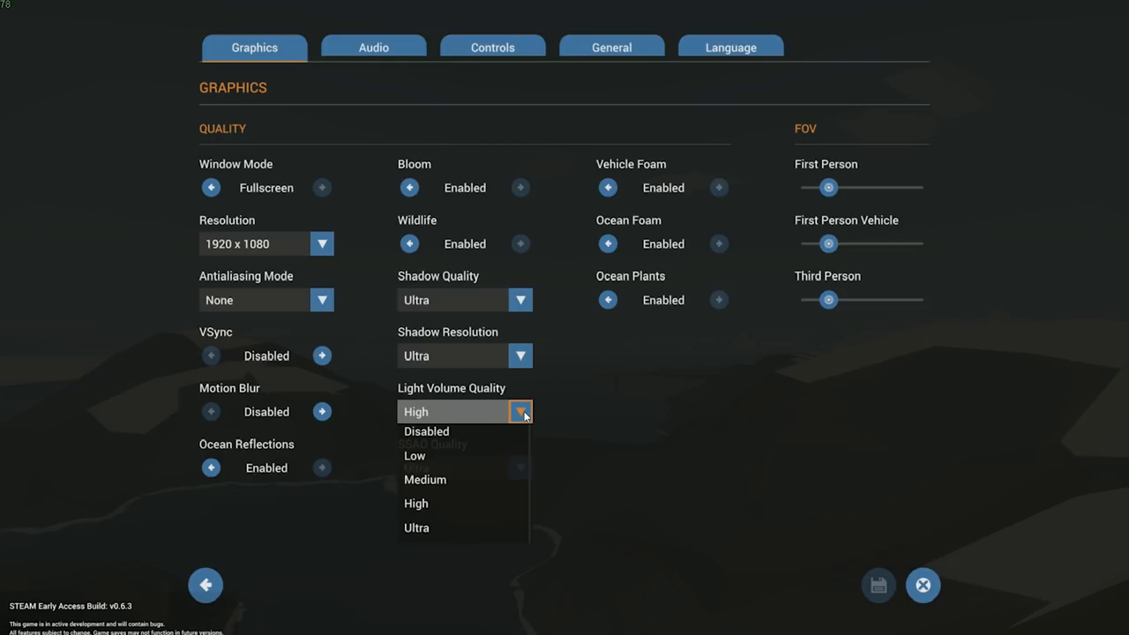
pyautogui.moveTo(485, 504)
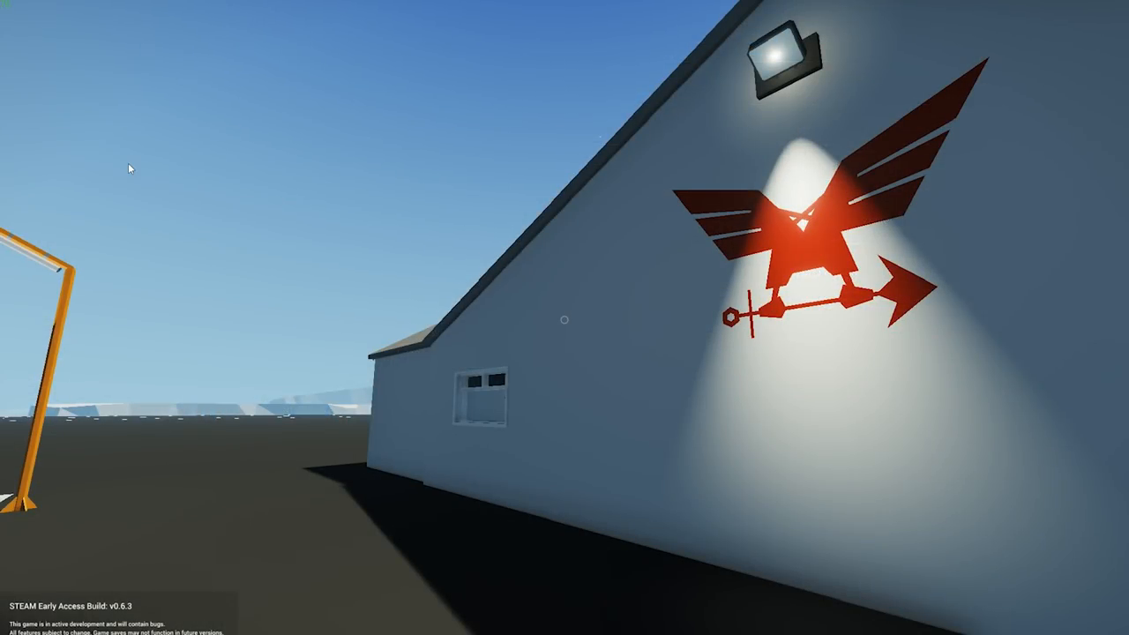
pyautogui.press('Escape')
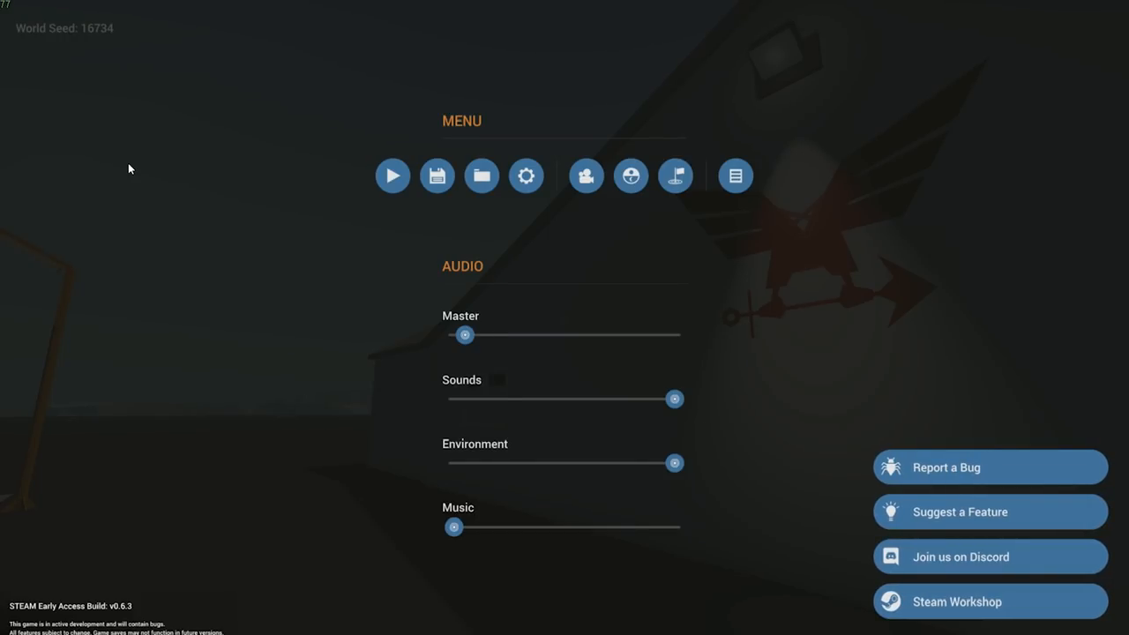
pyautogui.moveTo(89, 67)
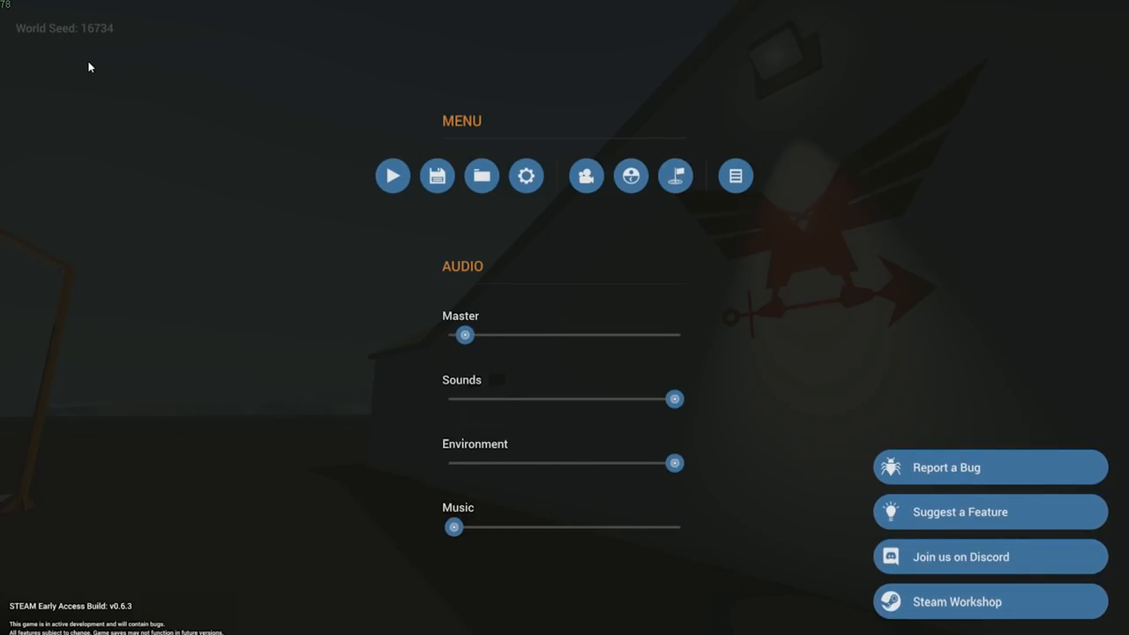
pyautogui.moveTo(33, 43)
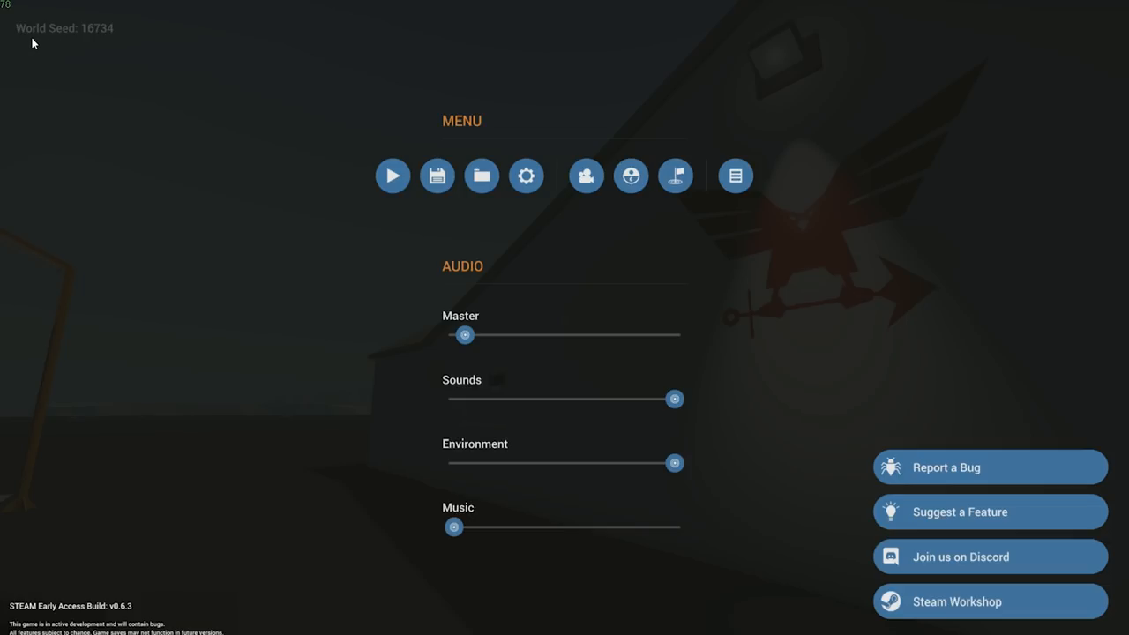
pyautogui.moveTo(124, 47)
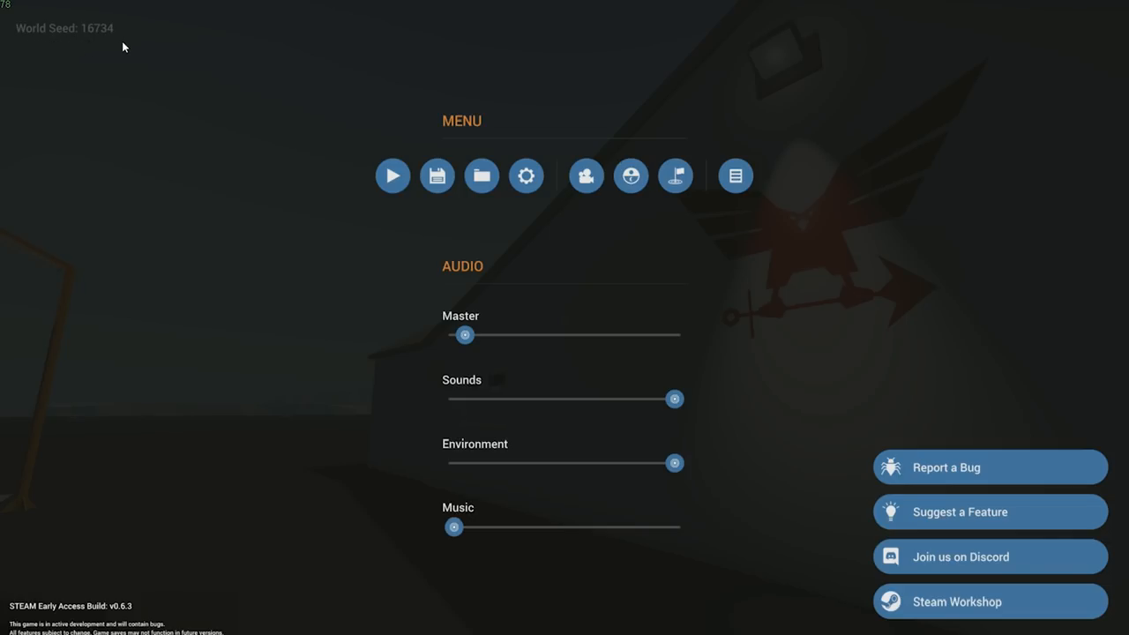
pyautogui.moveTo(19, 46)
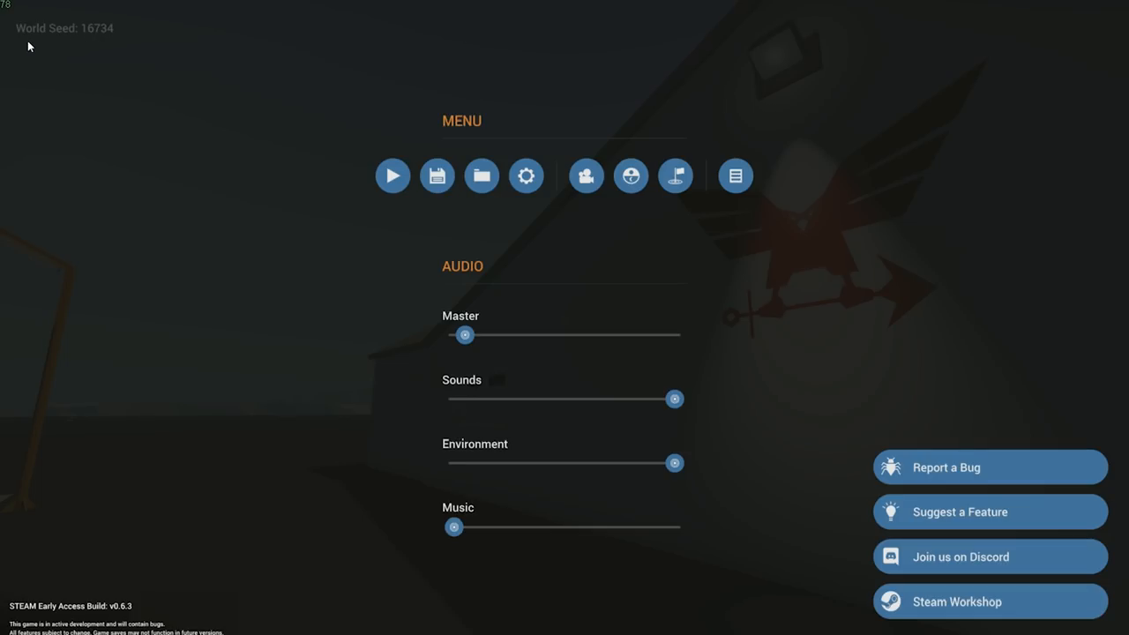
pyautogui.moveTo(93, 48)
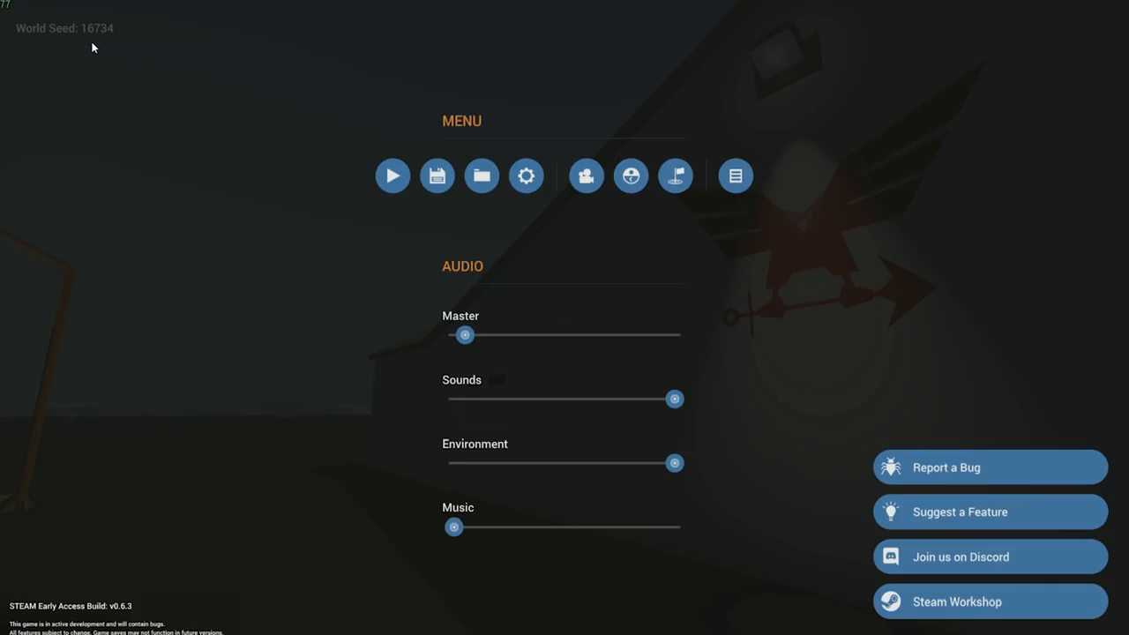
pyautogui.moveTo(139, 49)
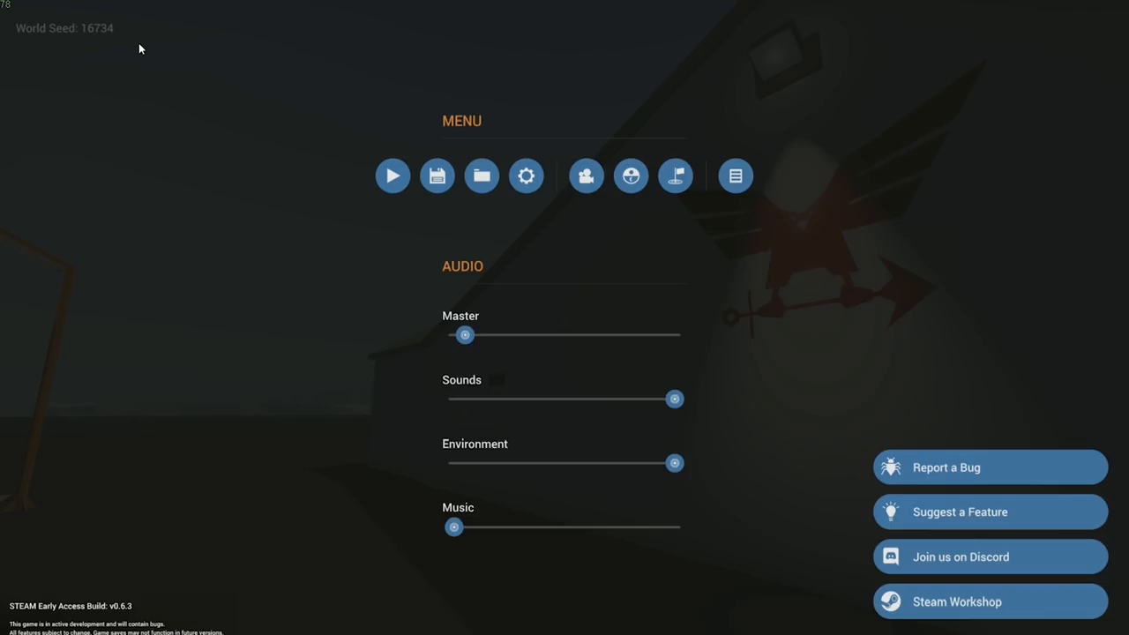
pyautogui.moveTo(24, 50)
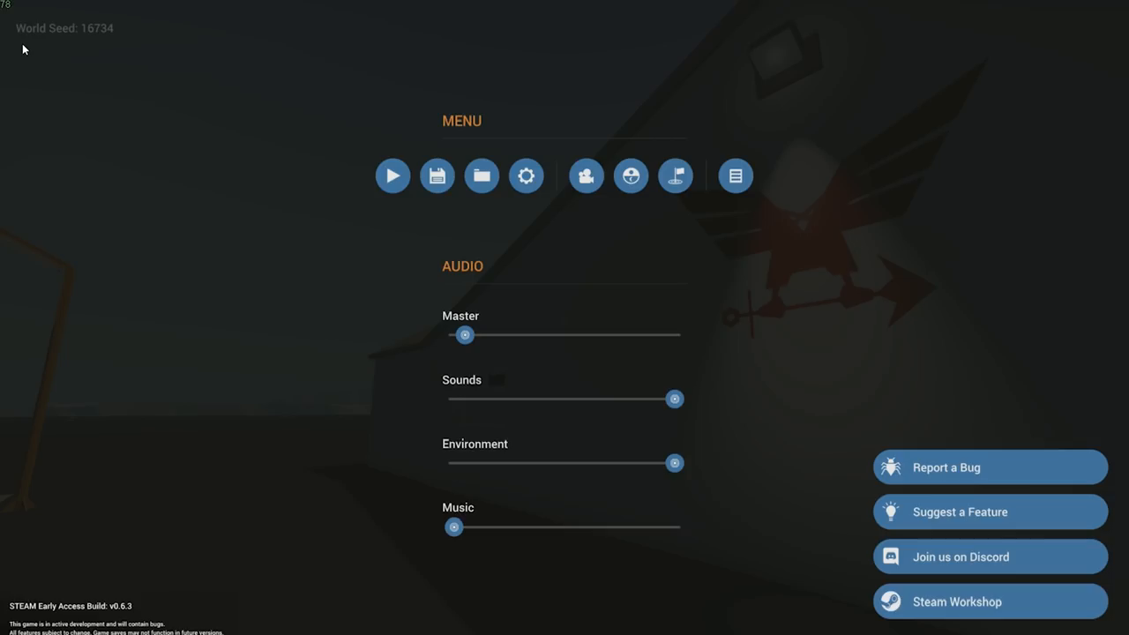
pyautogui.click(393, 175)
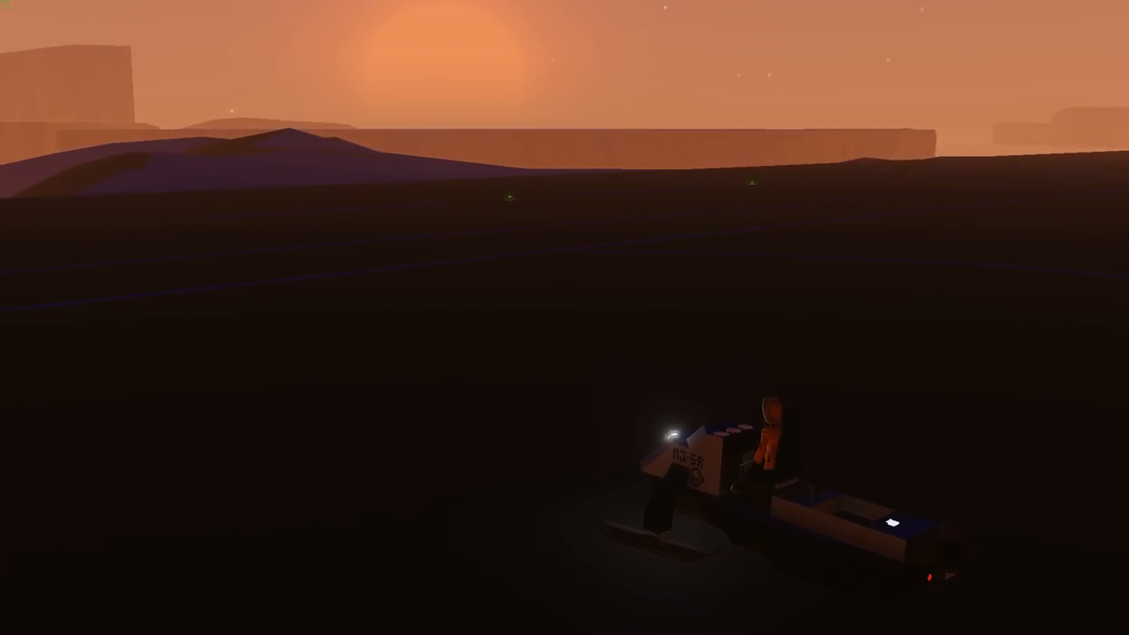